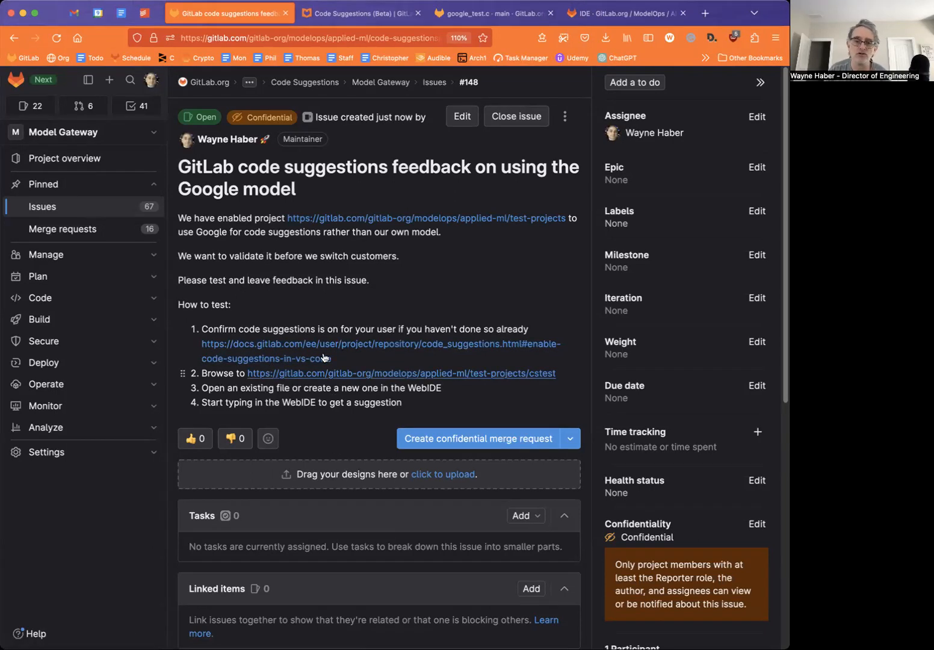
mouse_move(344, 344)
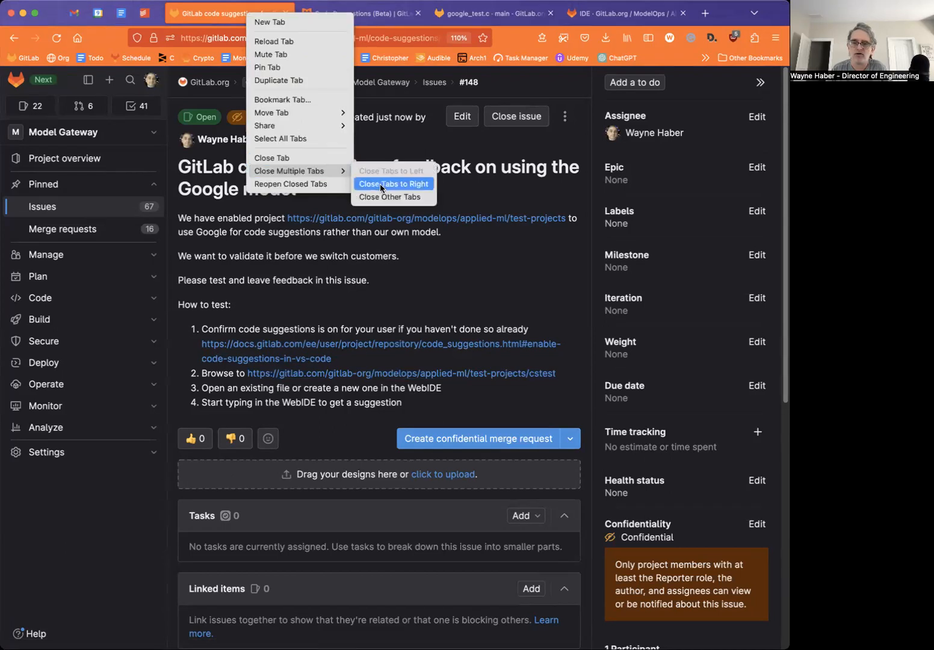
Close every tab to the right of the feedback issue and confirm leaving the unsaved page
click(392, 183)
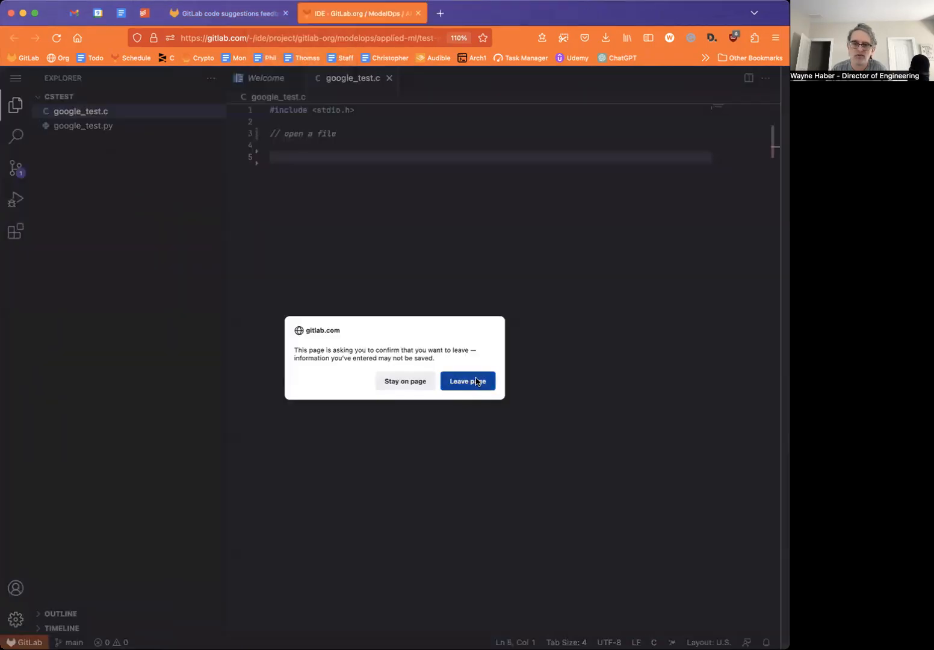
click(467, 381)
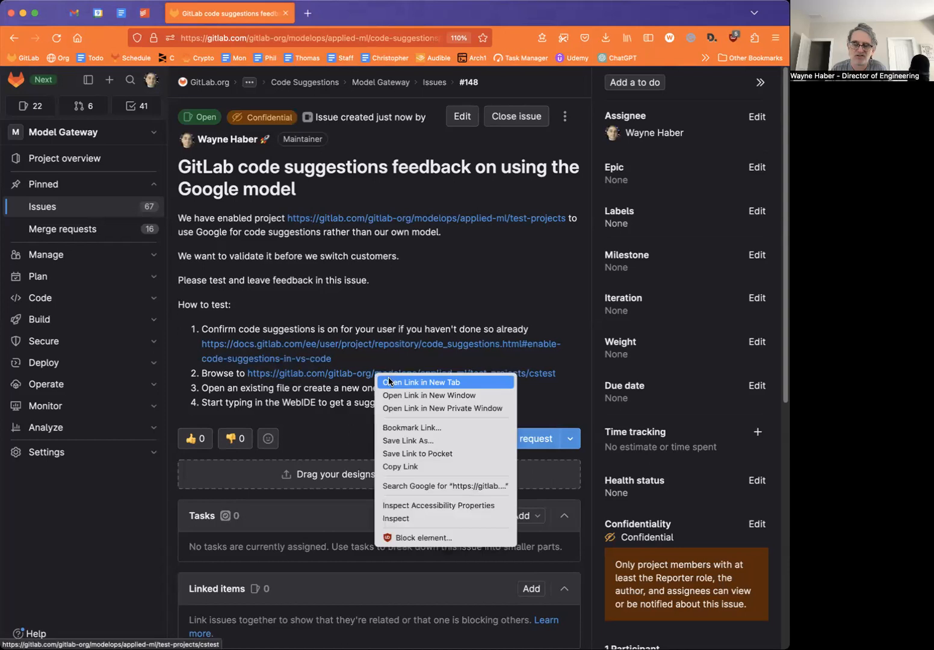
Open the cstest project link in a new tab showing google_test.c and google_test.py
click(421, 382)
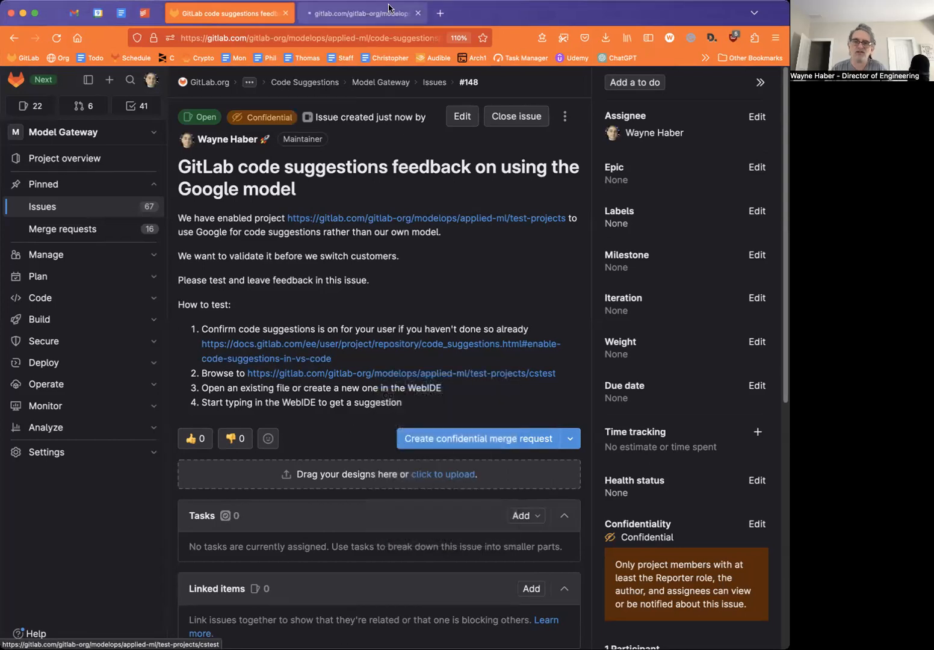
click(361, 12)
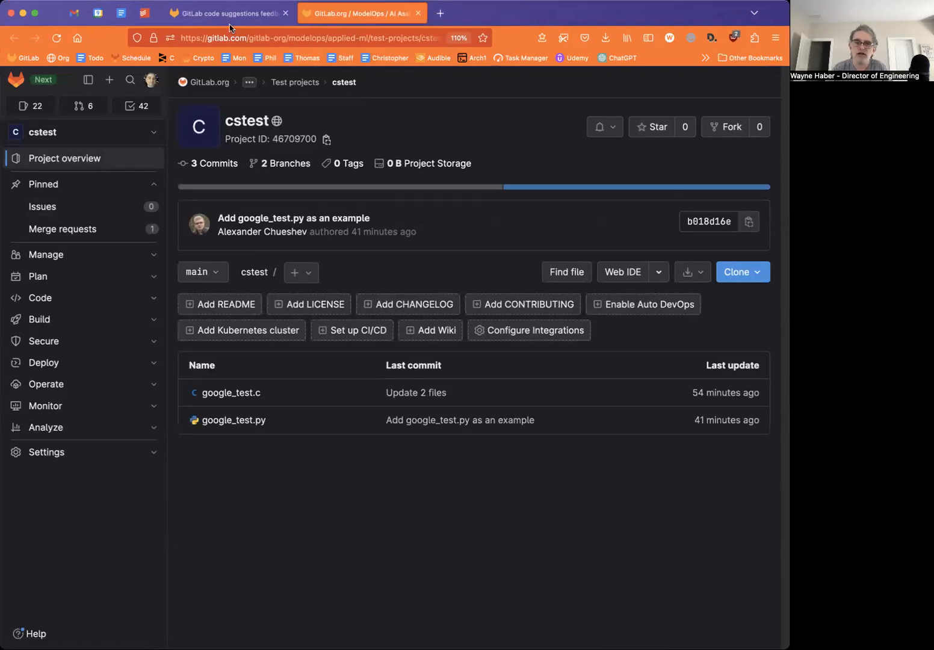
click(229, 12)
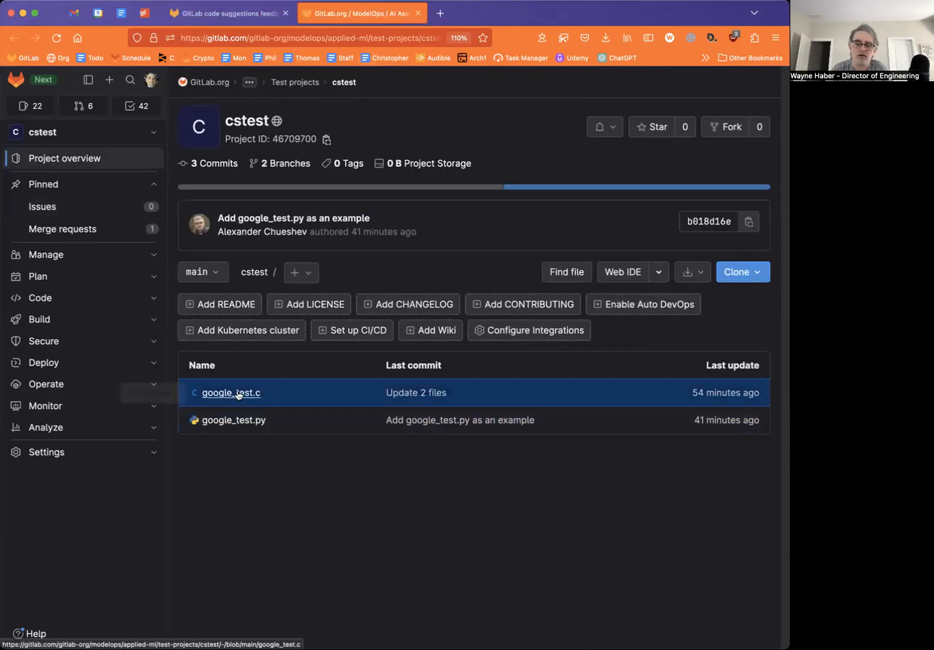
Open google_test.c from the file list and launch it in the Web IDE
click(231, 393)
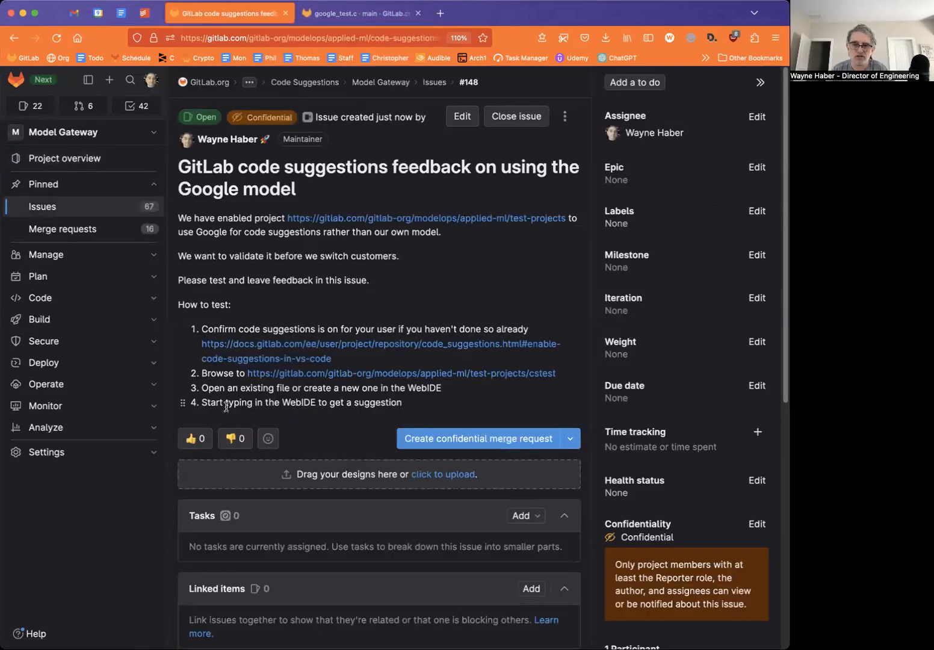
click(361, 12)
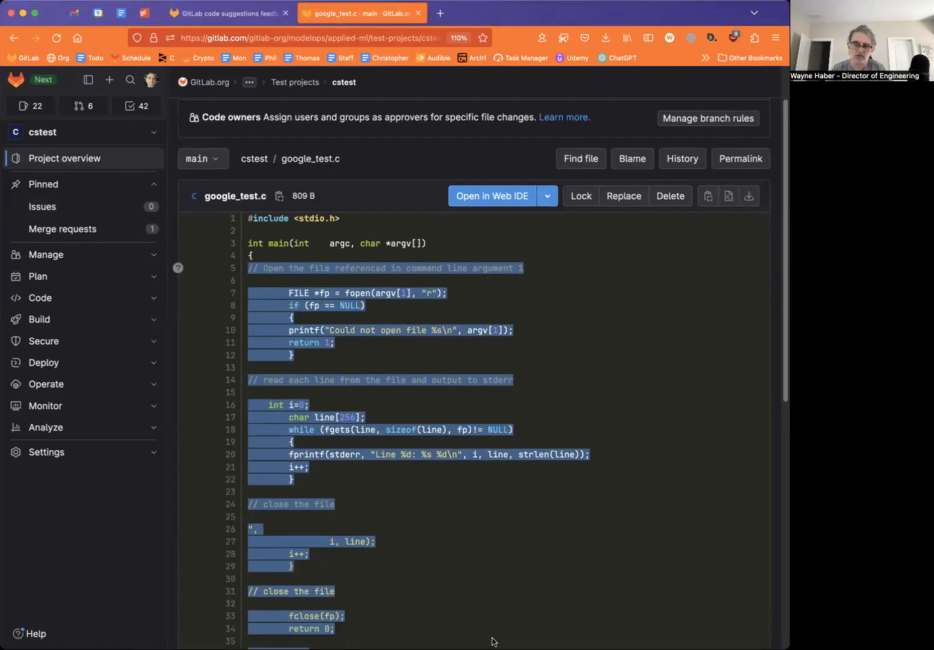
mouse_move(492, 195)
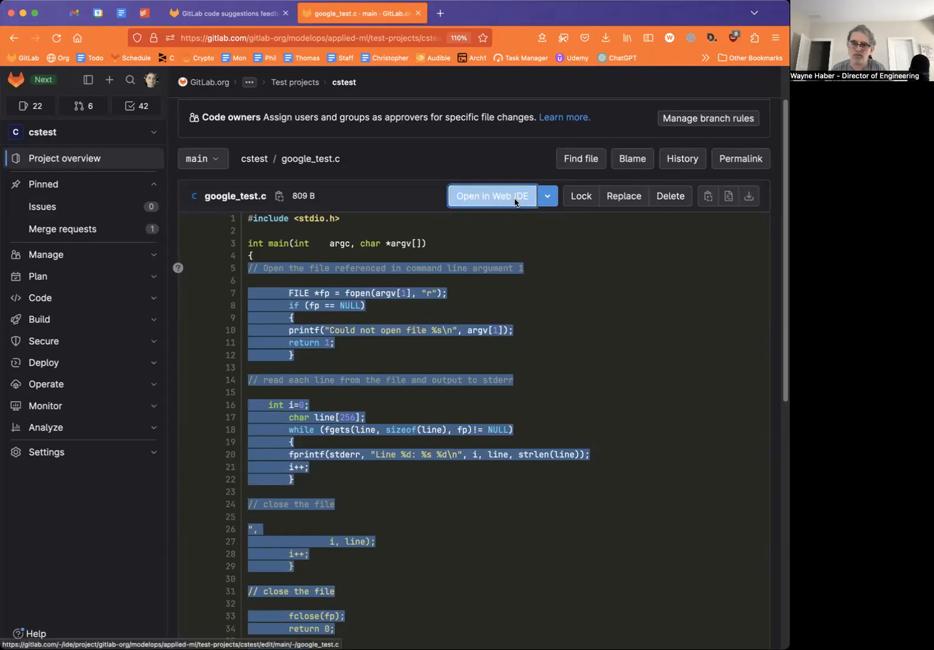
click(491, 195)
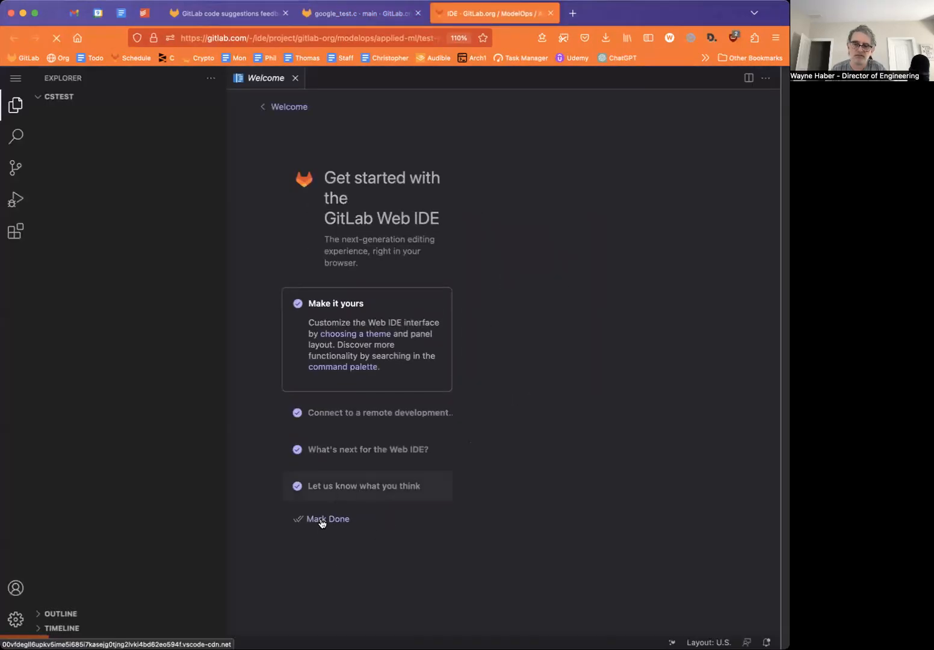
Dismiss the Welcome page, type the file-opening check code, then return to the feedback issue
click(79, 110)
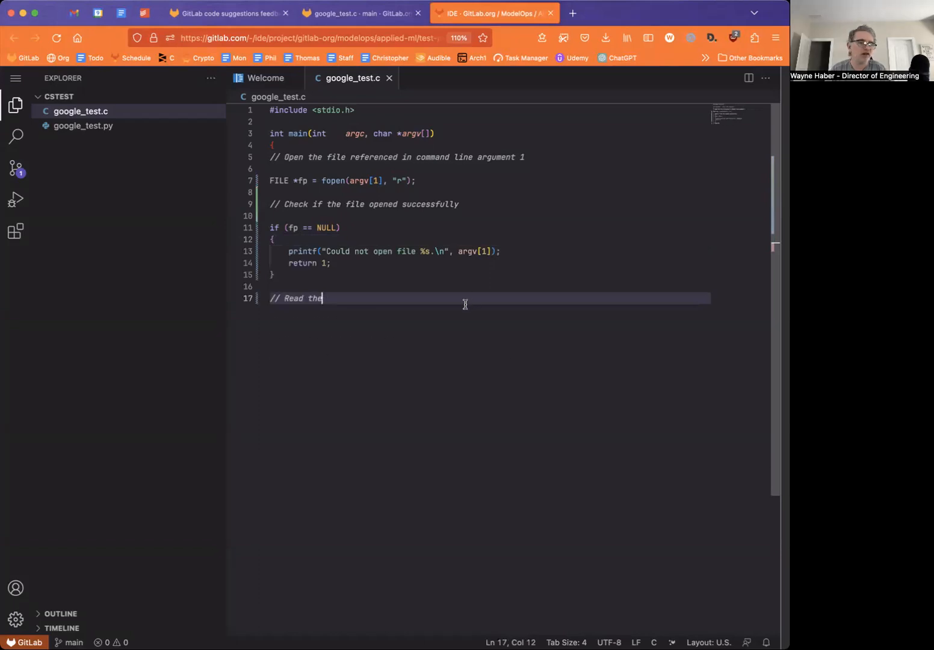
click(227, 12)
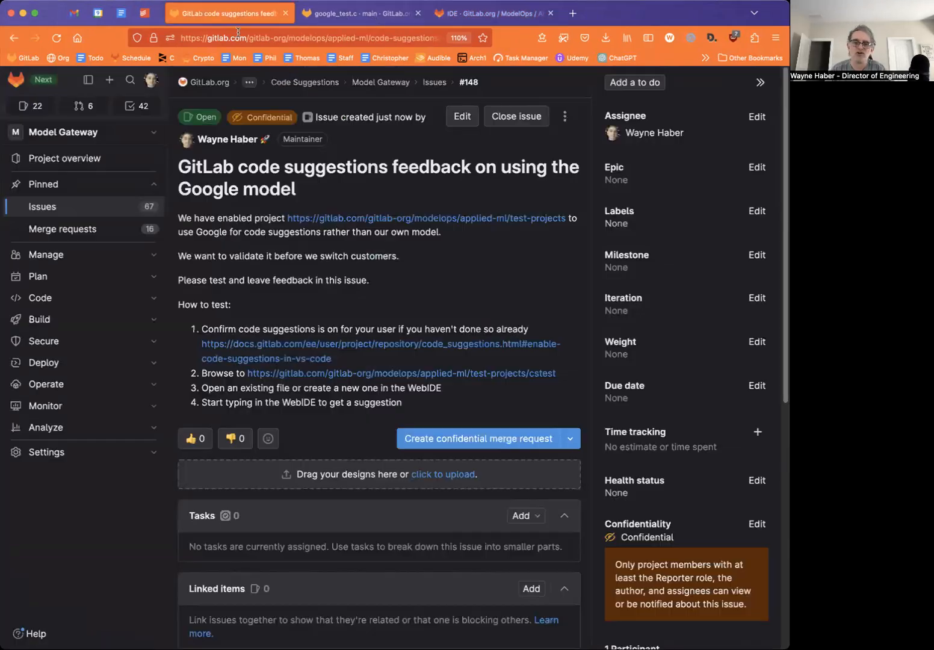